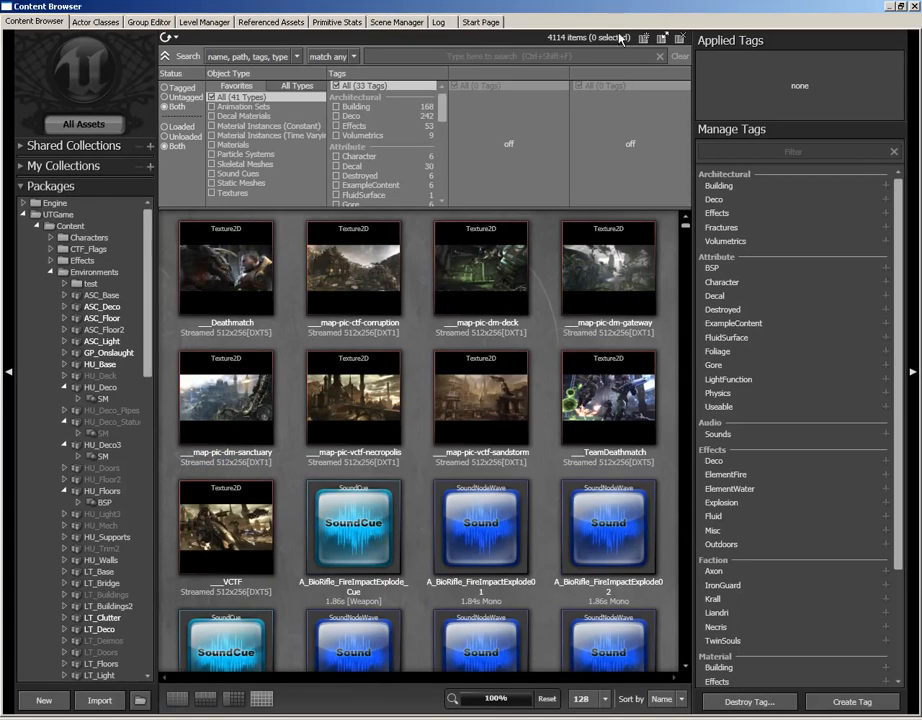
pyautogui.moveTo(705, 143)
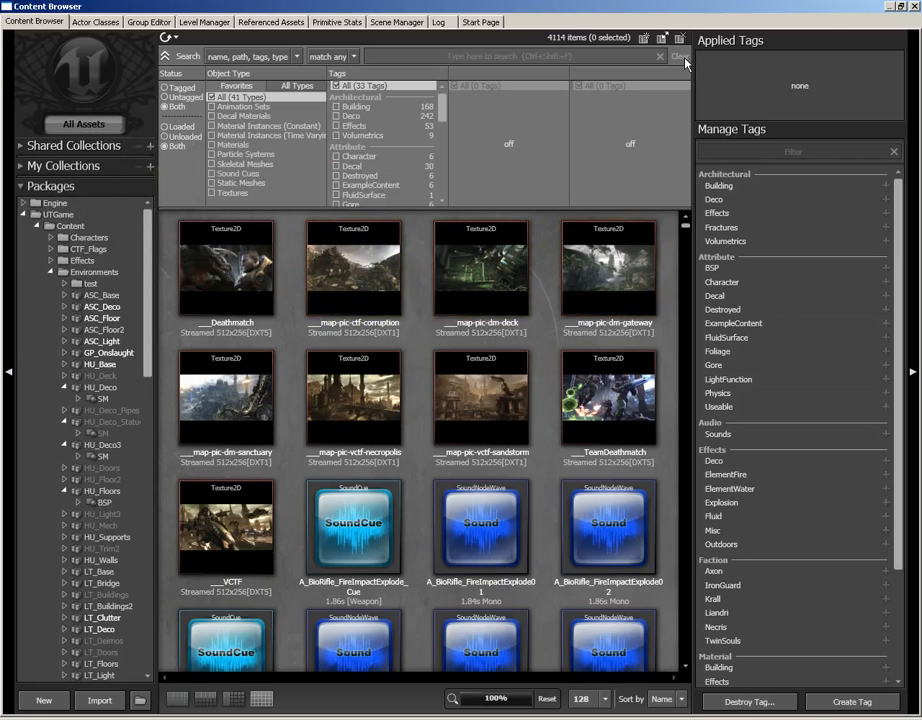
pyautogui.moveTo(210, 268)
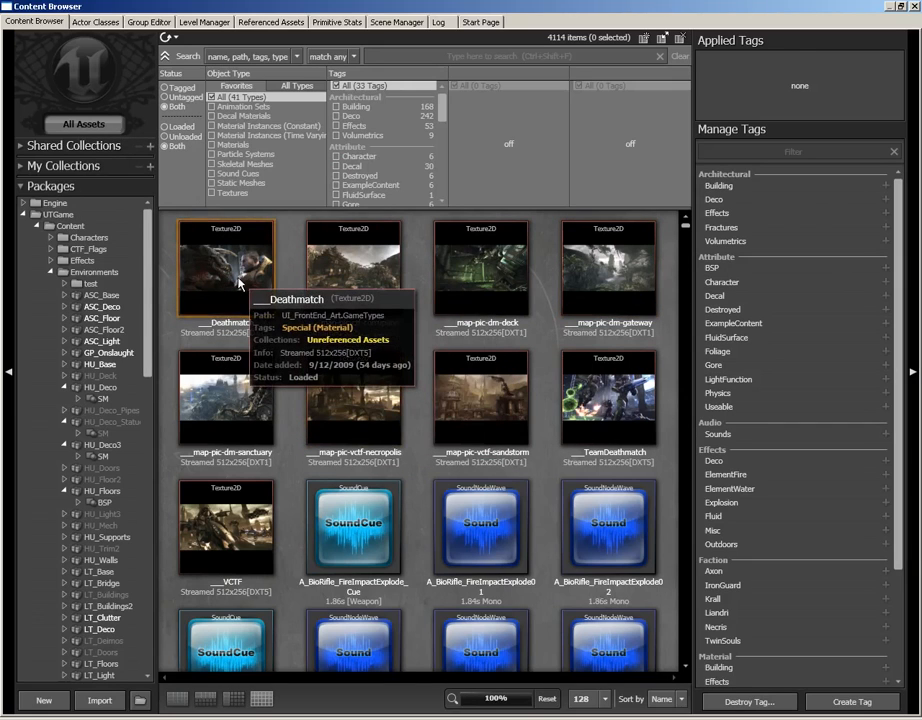
# Select the Deathmatch texture and scroll Manage Tags to view its Special (Material) tag.
pyautogui.click(225, 267)
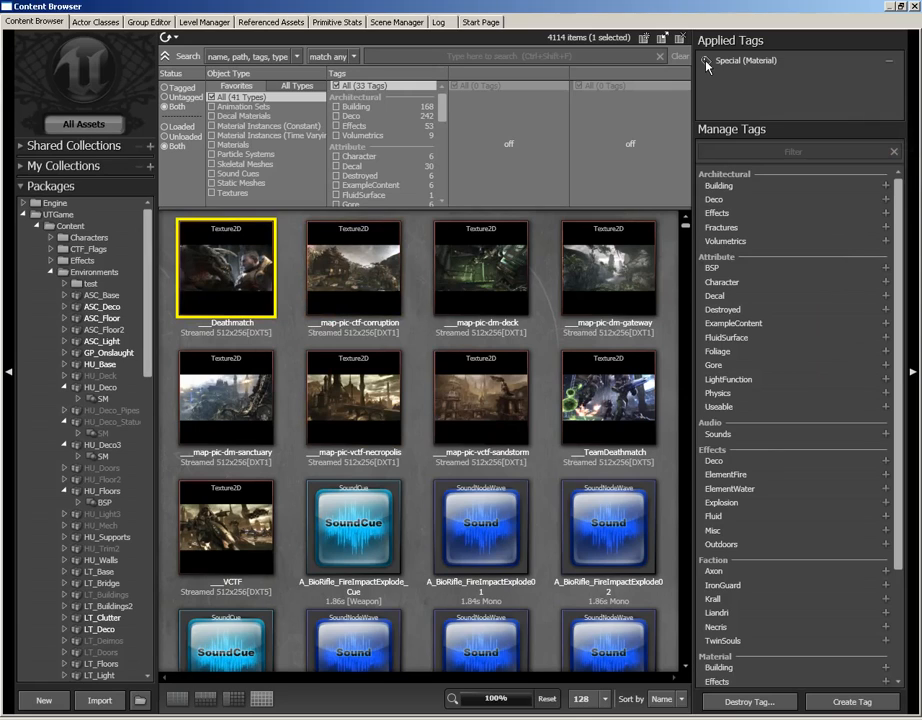
pyautogui.moveTo(724, 70)
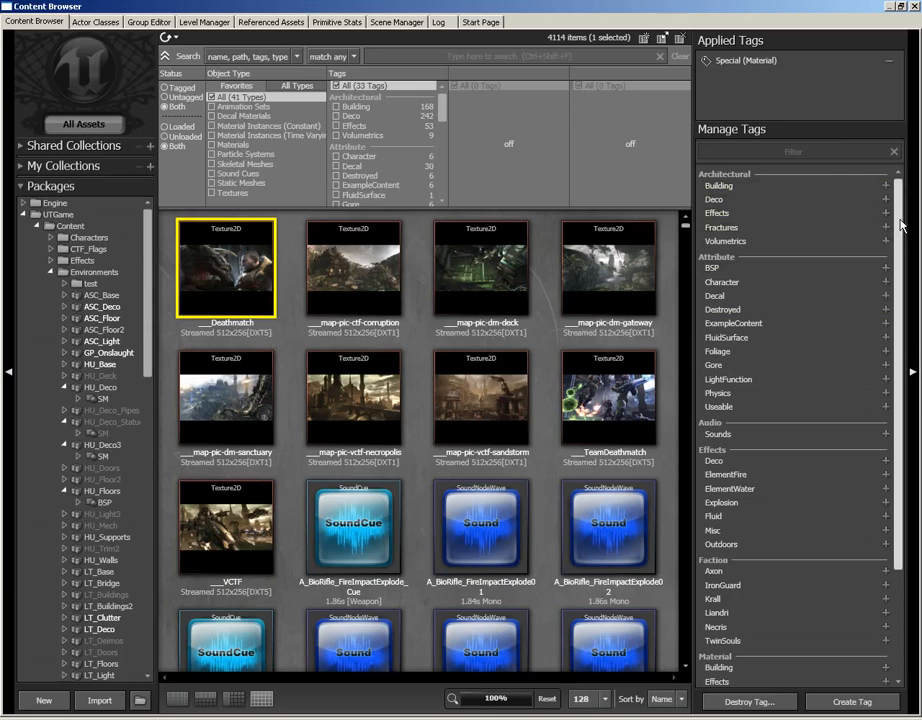
pyautogui.scroll(-3)
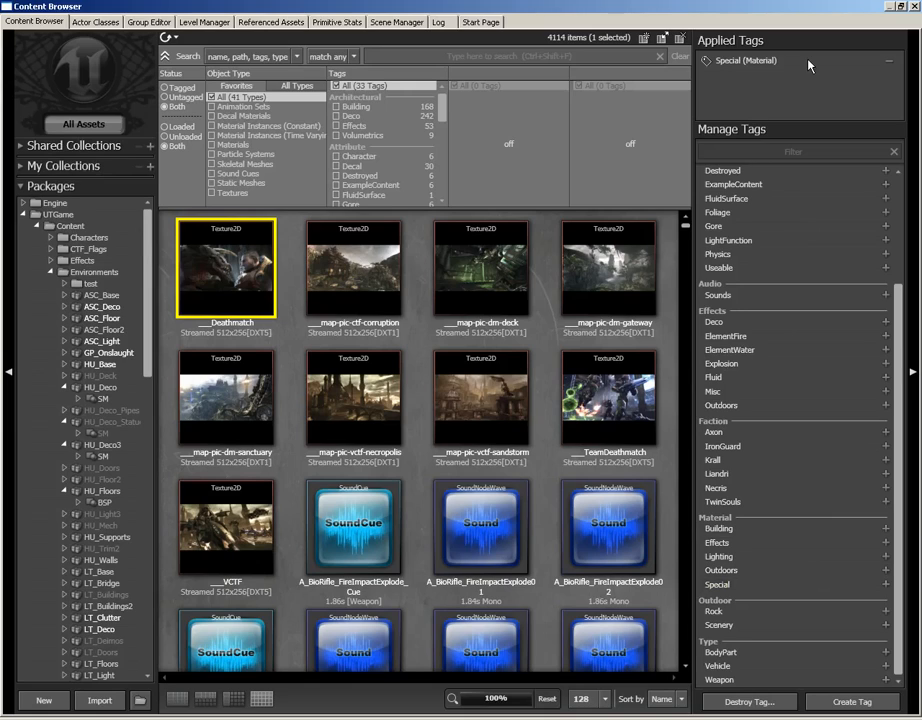
pyautogui.moveTo(780, 520)
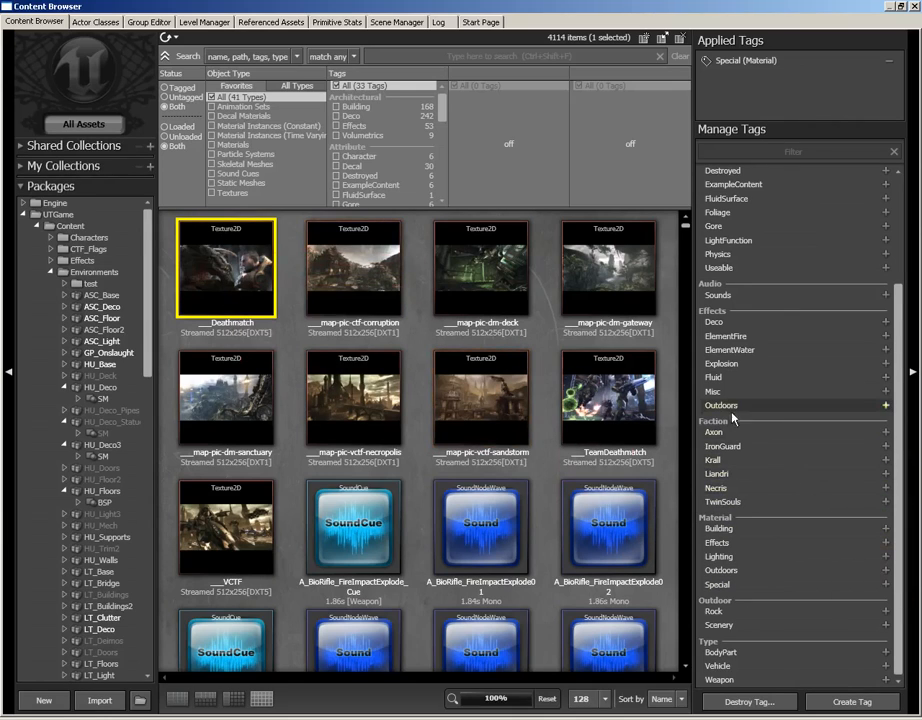
pyautogui.moveTo(717, 391)
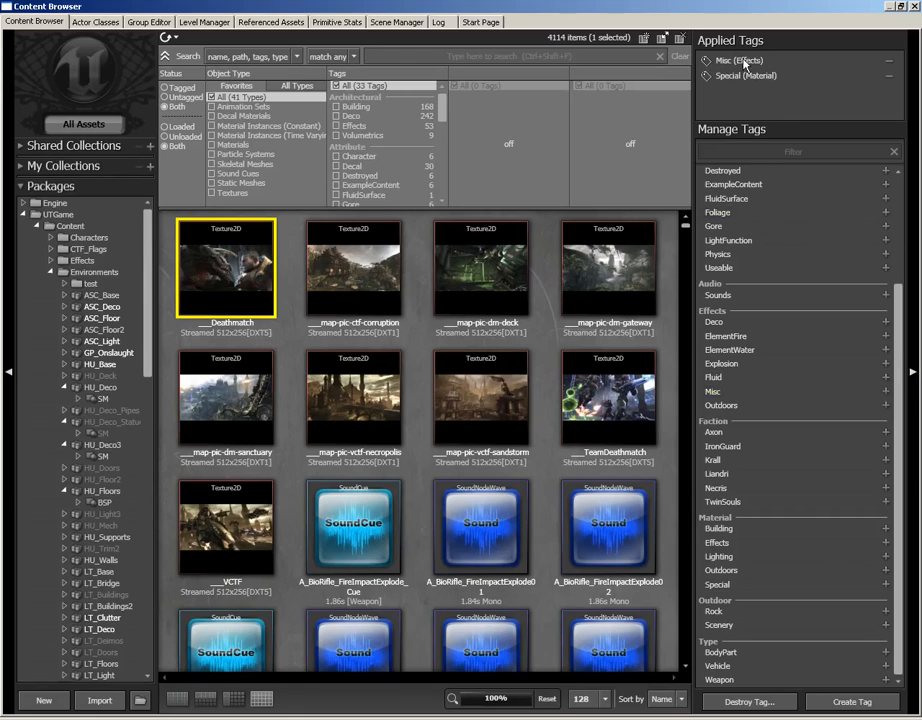
pyautogui.moveTo(745, 87)
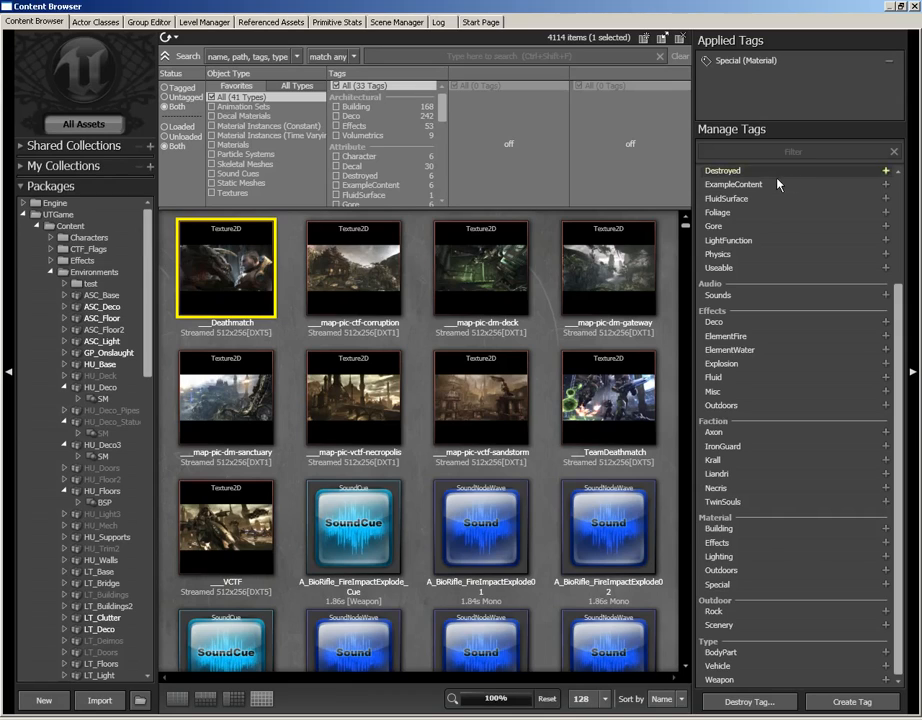
pyautogui.moveTo(778, 184)
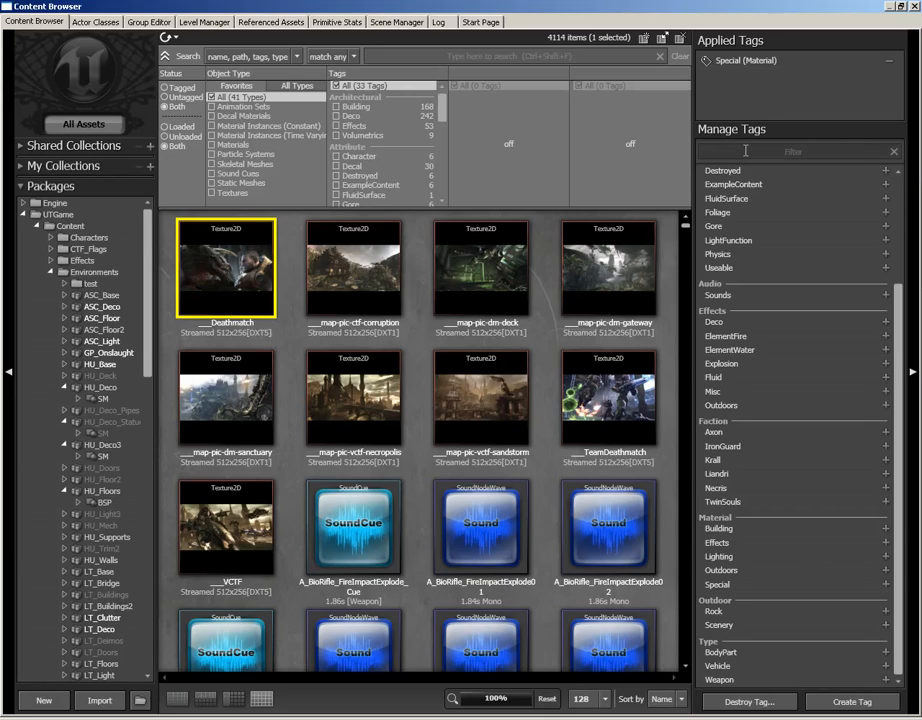
# Filter the Manage Tags list with 'mat' to show only Material tags.
pyautogui.write('mat')
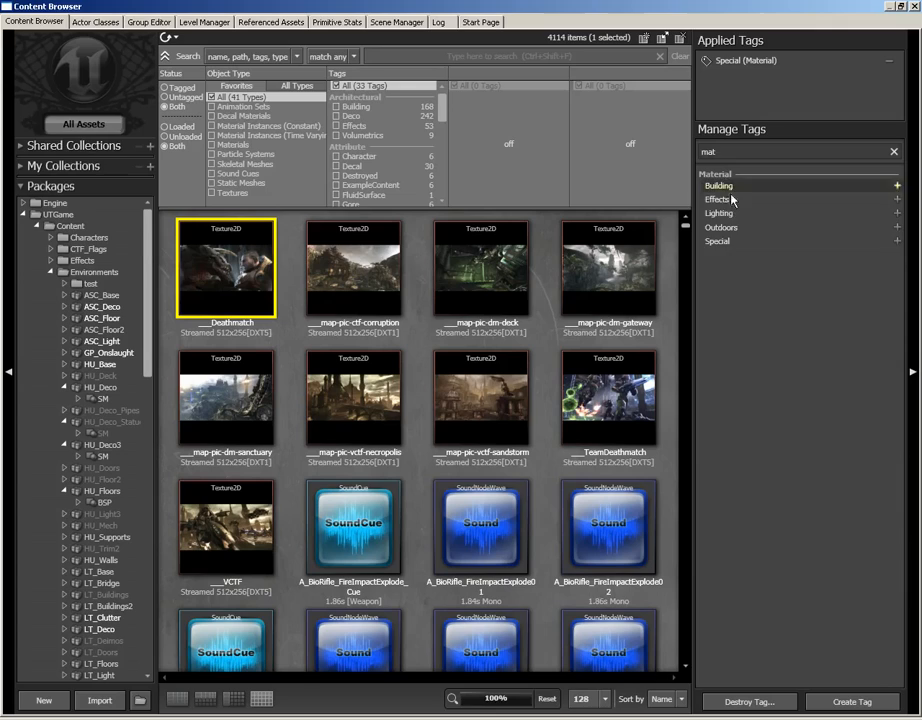
pyautogui.moveTo(721, 227)
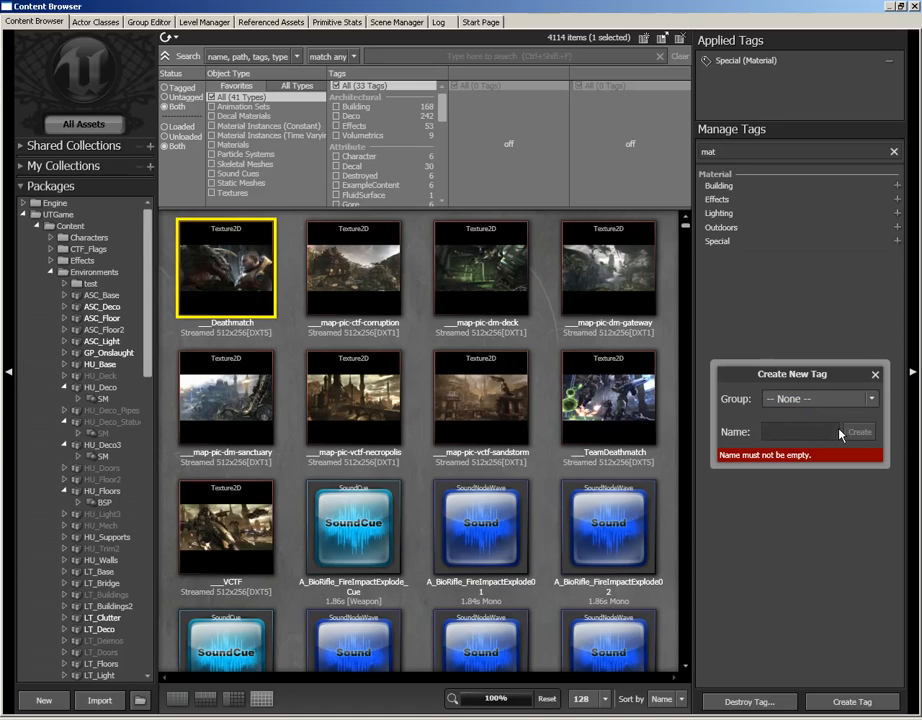
# Name the new tag GameTypeScreens, choose its group, and create it.
pyautogui.write('G')
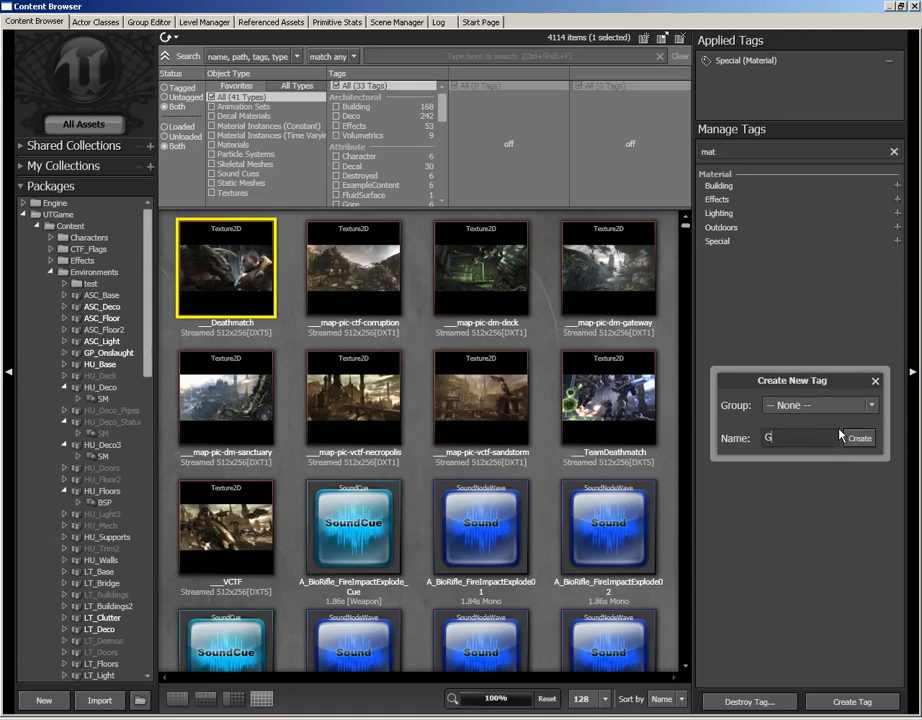
pyautogui.write('ameTypeScreen')
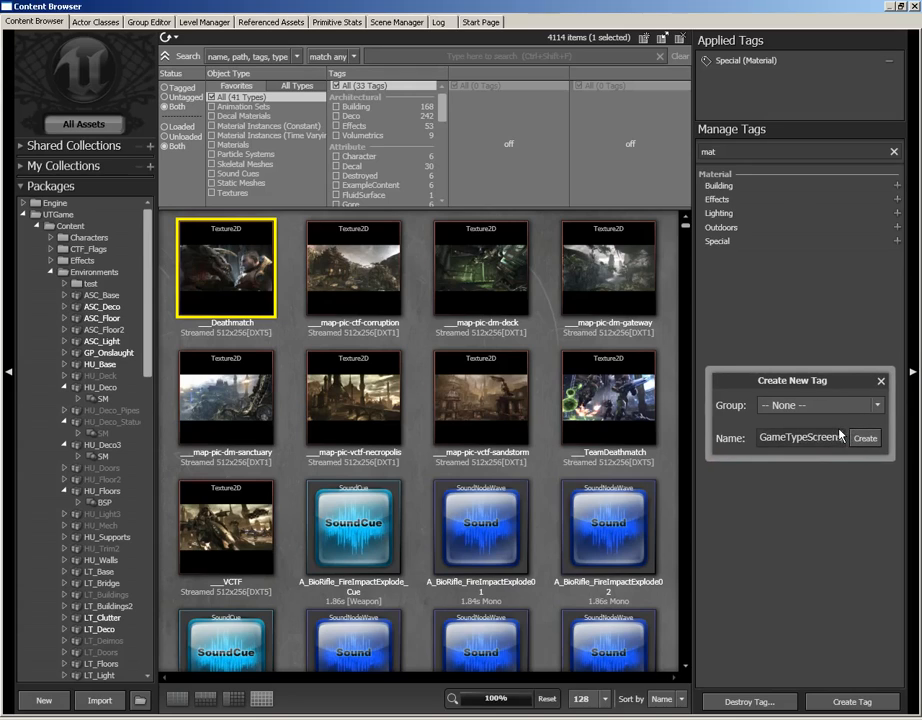
pyautogui.click(876, 405)
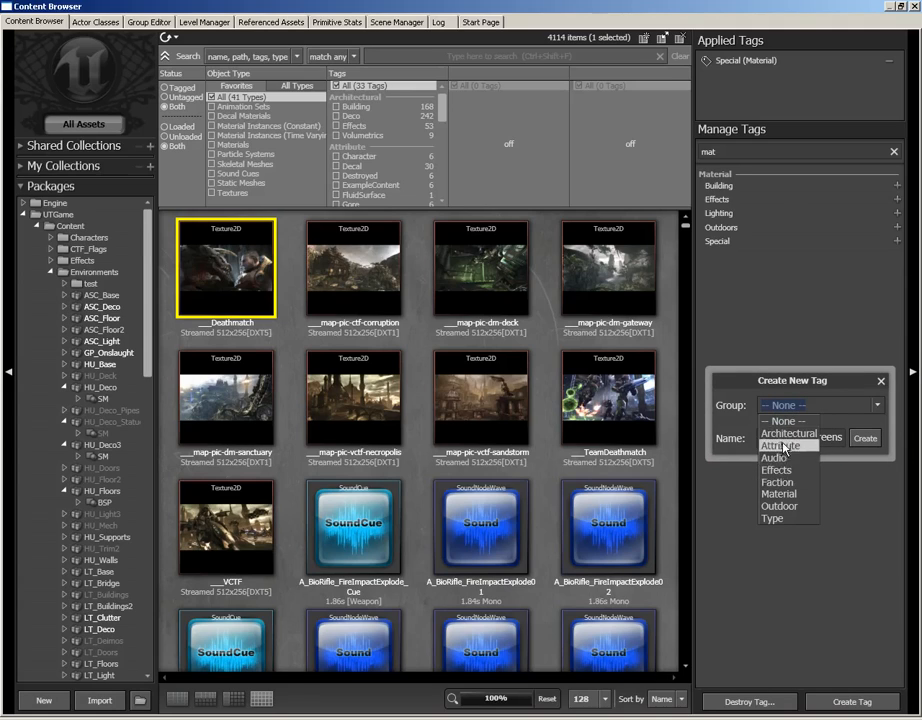
pyautogui.click(779, 493)
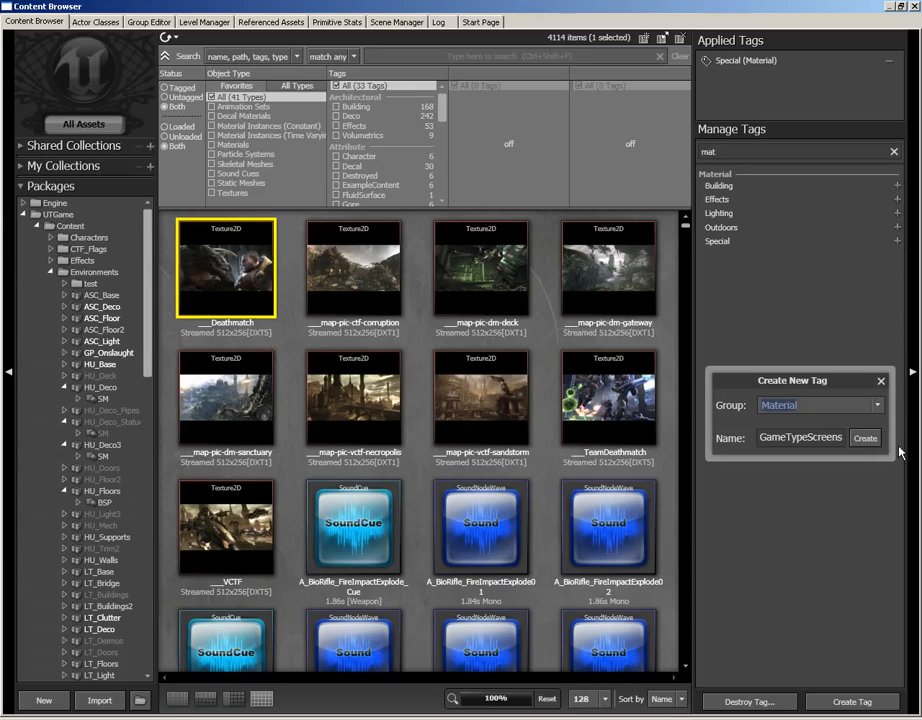
pyautogui.click(815, 404)
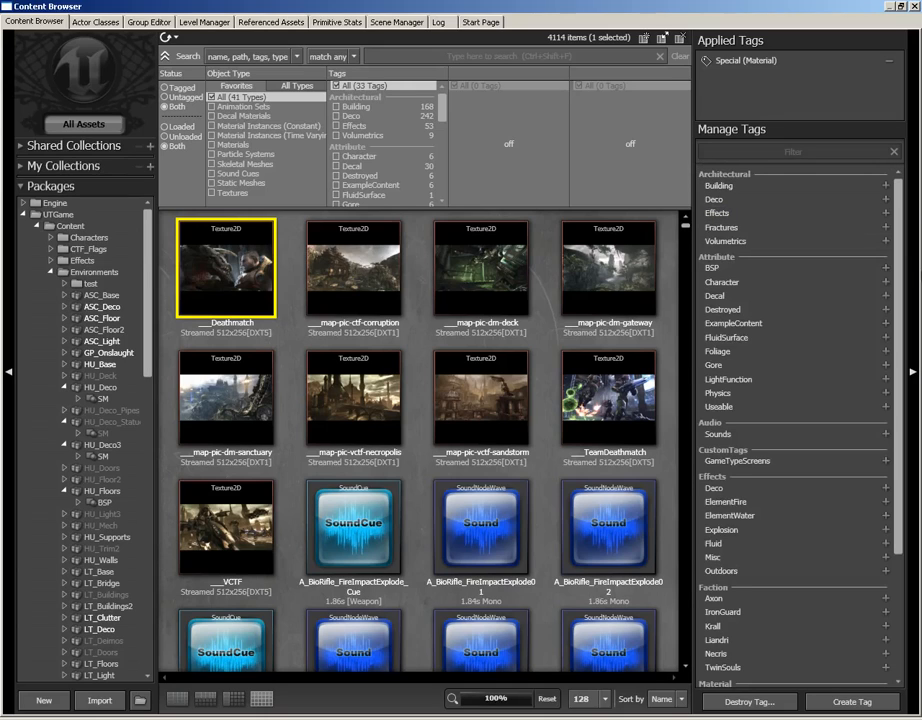
# Add the GameTypeScreens tag under CustomTags to the nine selected screen textures.
pyautogui.scroll(-3)
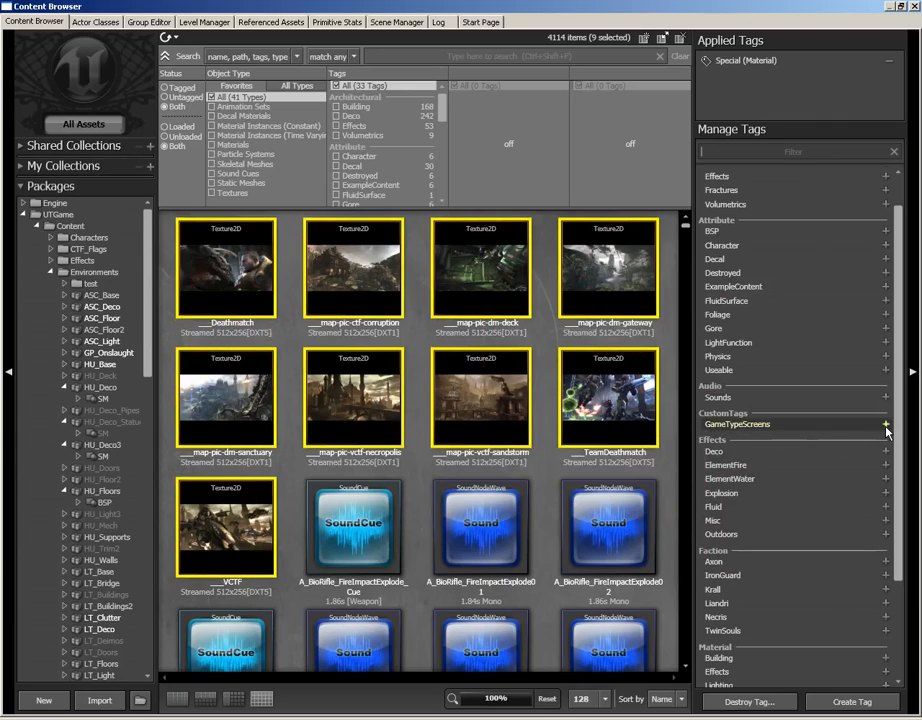
pyautogui.click(885, 424)
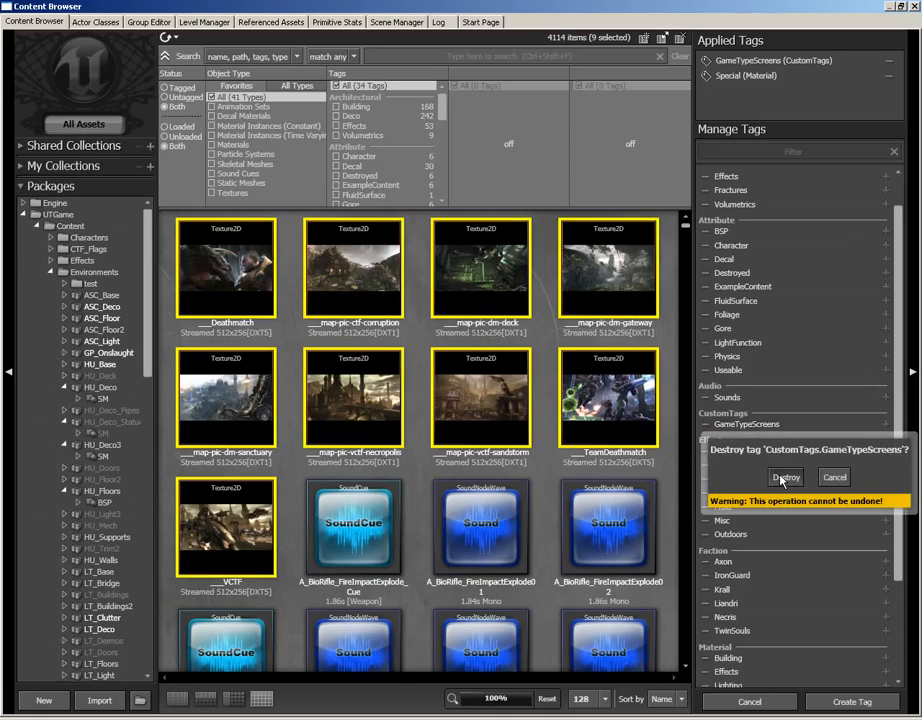
pyautogui.moveTo(785, 470)
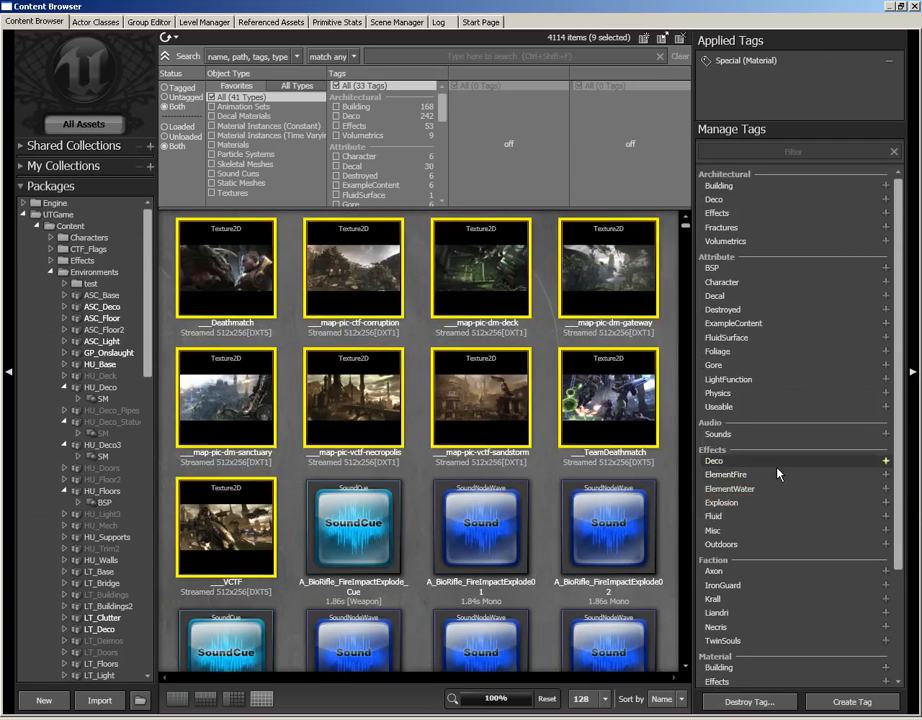
pyautogui.click(225, 267)
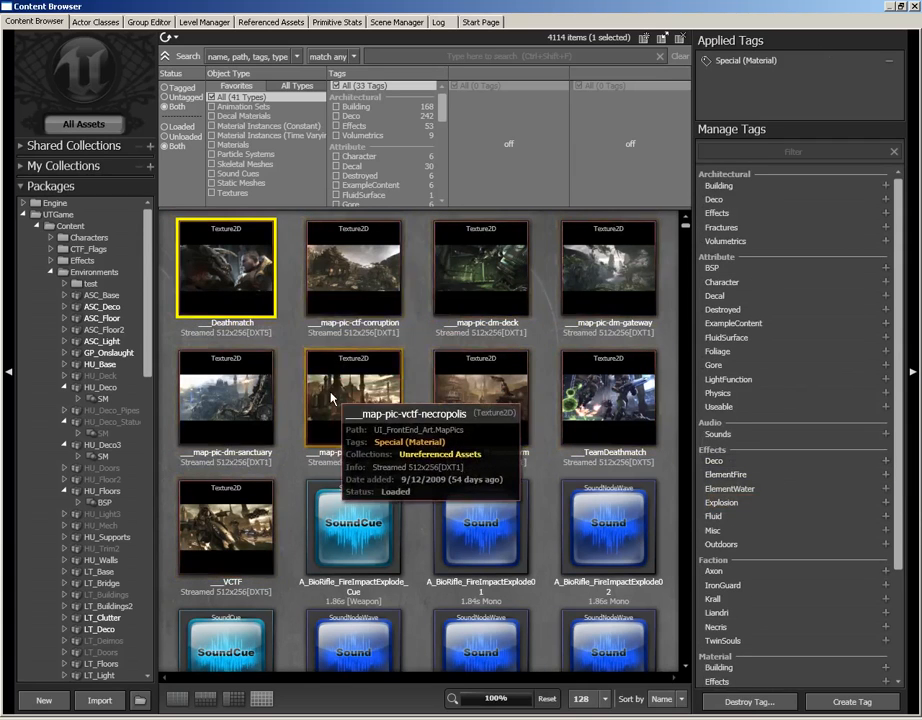
pyautogui.moveTo(785, 62)
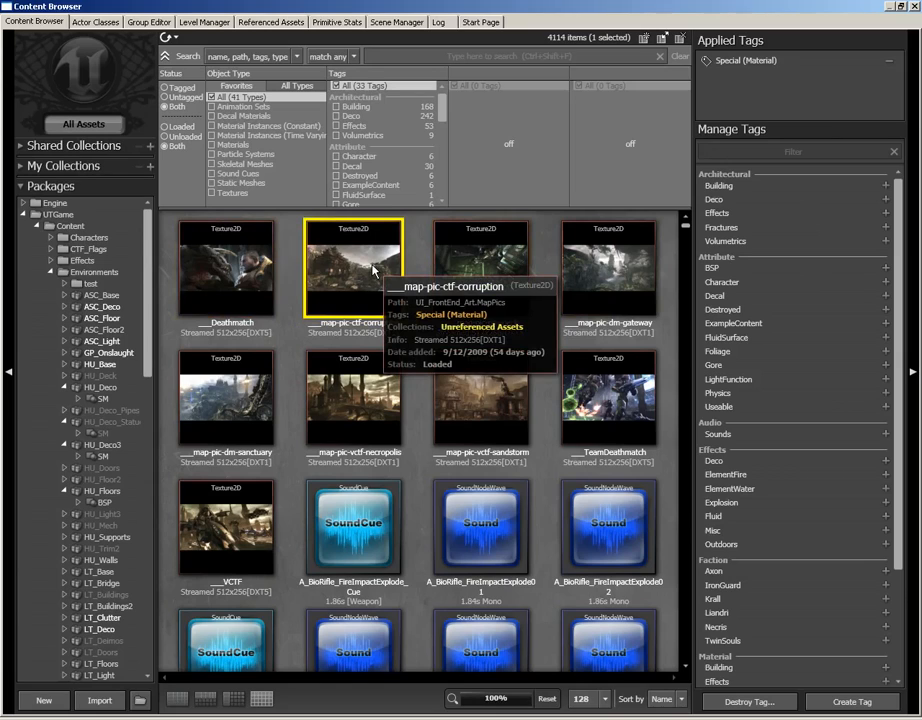
pyautogui.moveTo(293, 176)
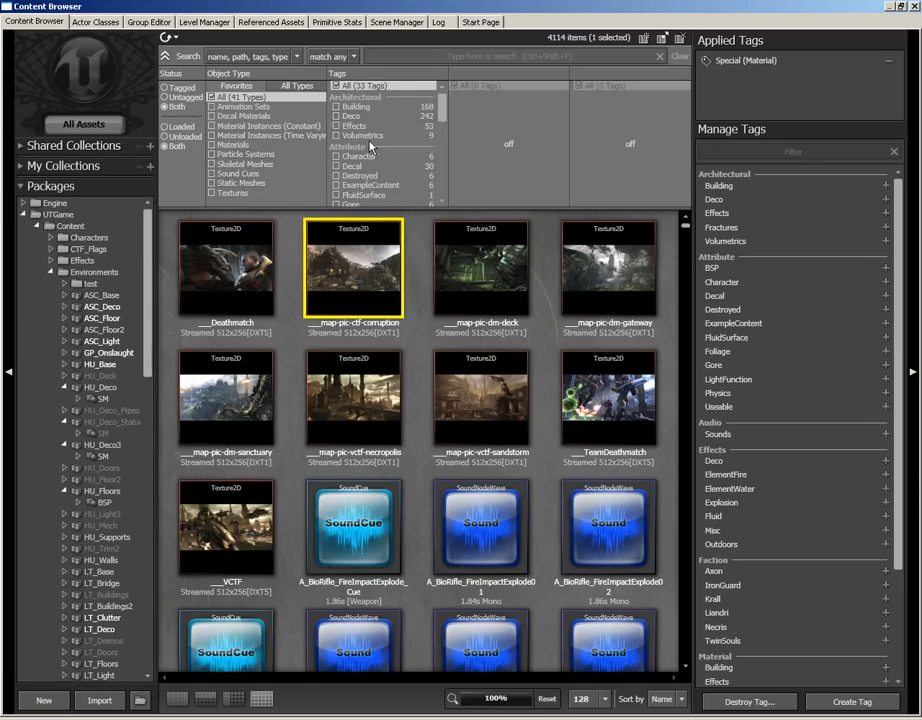
pyautogui.moveTo(473, 166)
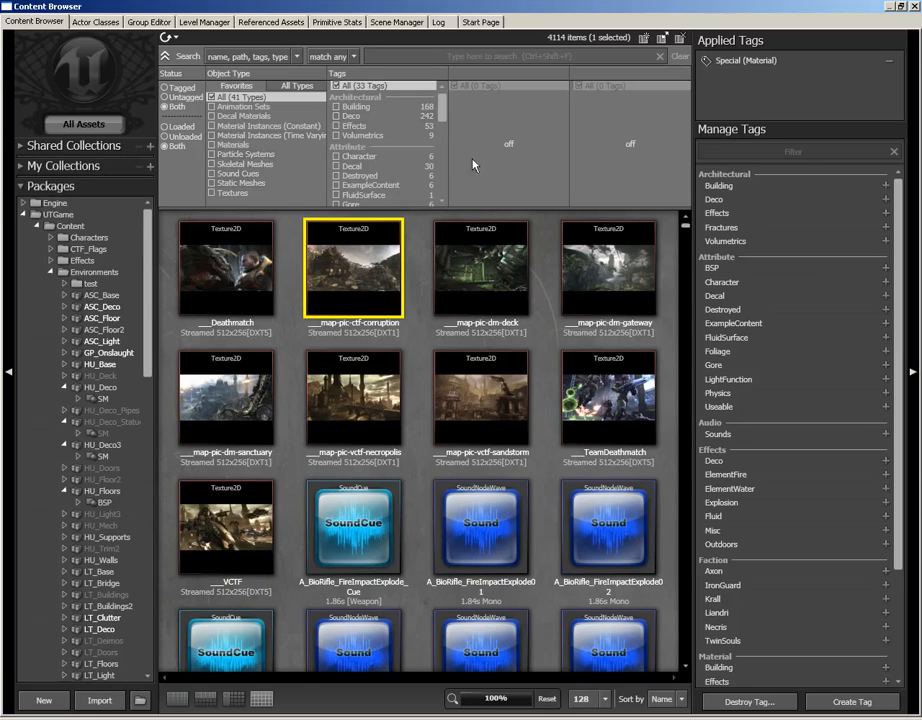